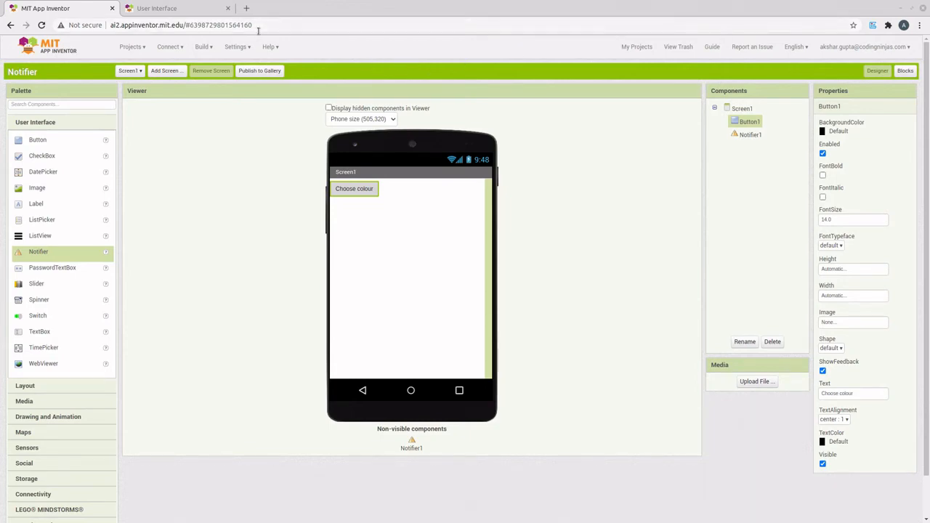
{"action": "mouse_move", "coordinate": [131, 47]}
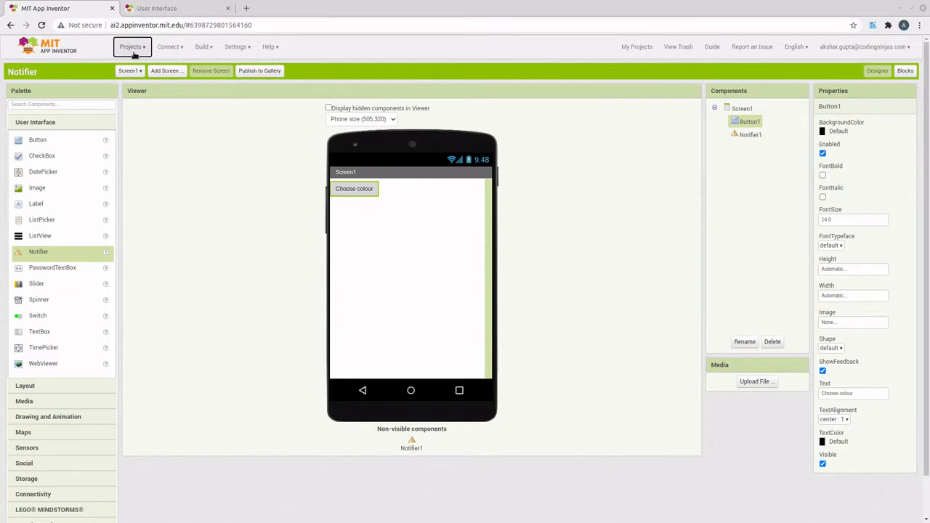
- Start a new project from the Projects menu and name it Notifier_app
{"action": "left_click", "coordinate": [134, 47]}
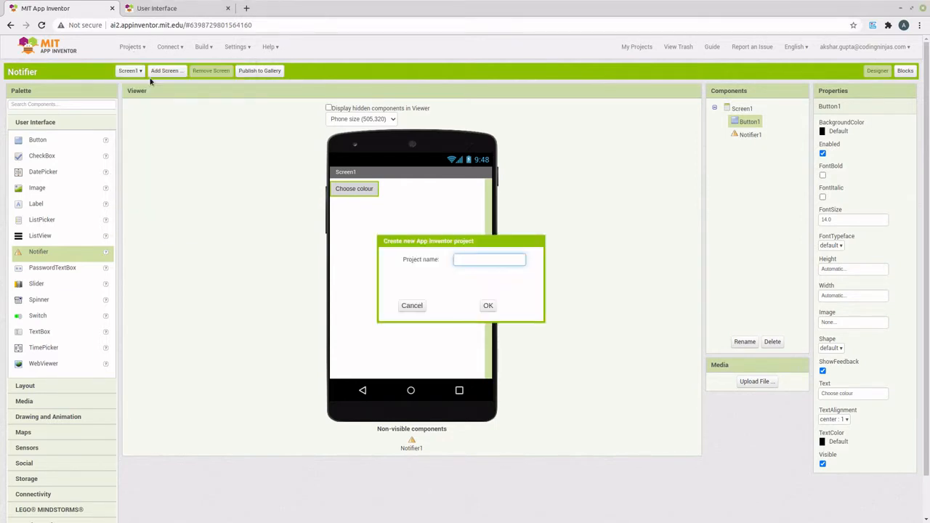
{"action": "type", "text": "Notifier_app"}
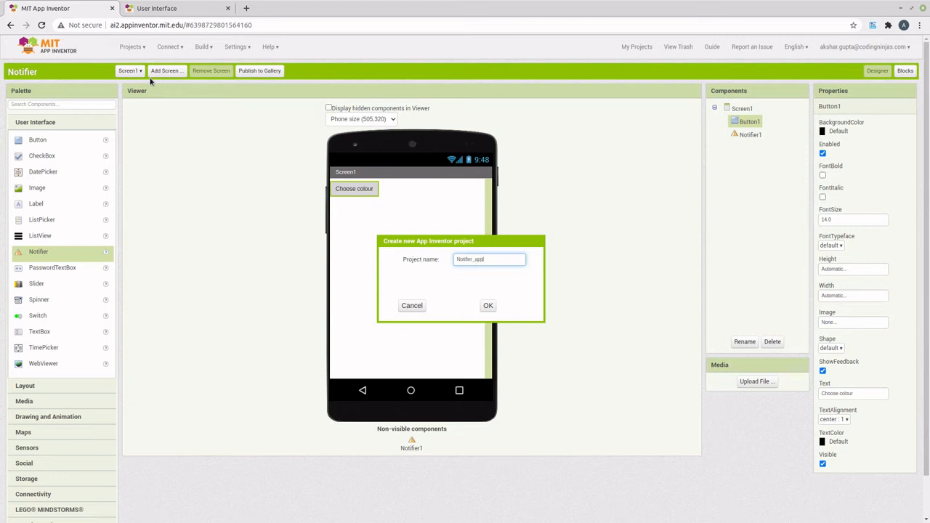
{"action": "left_click", "coordinate": [487, 305]}
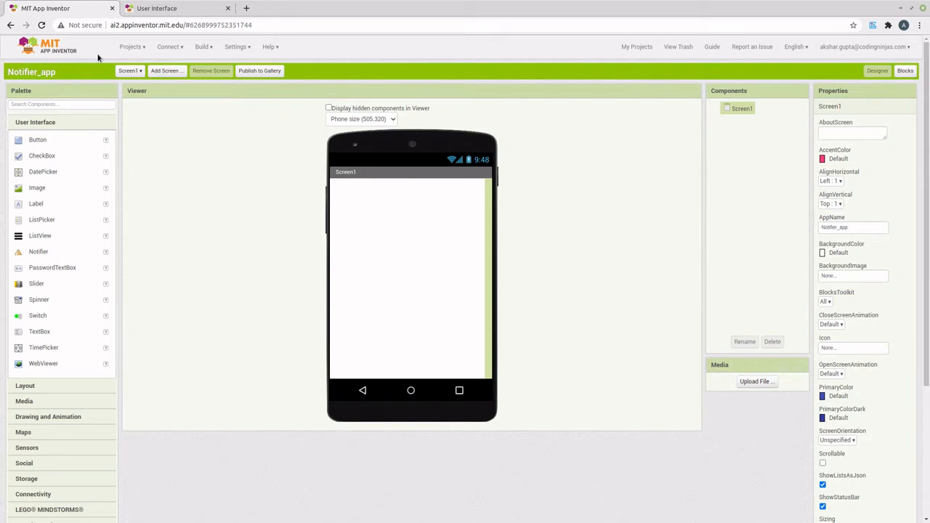
{"action": "mouse_move", "coordinate": [38, 140]}
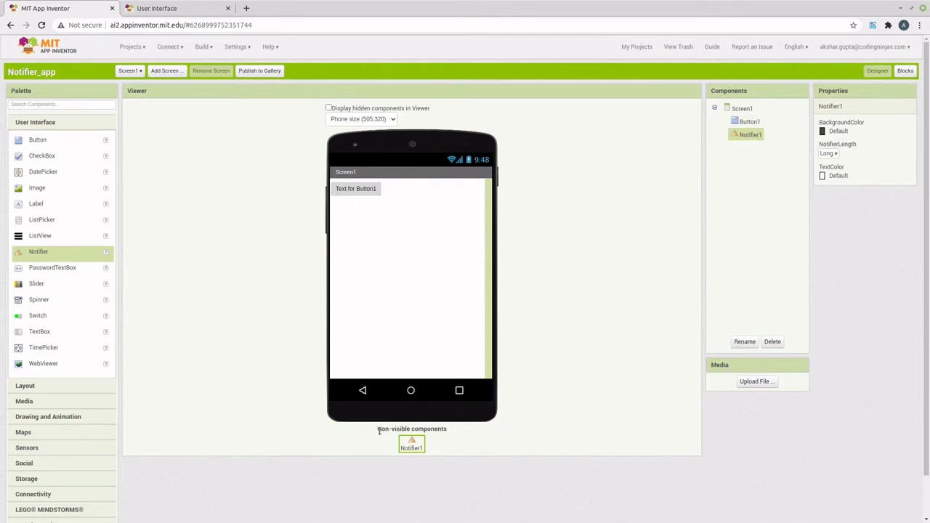
{"action": "mouse_move", "coordinate": [603, 390]}
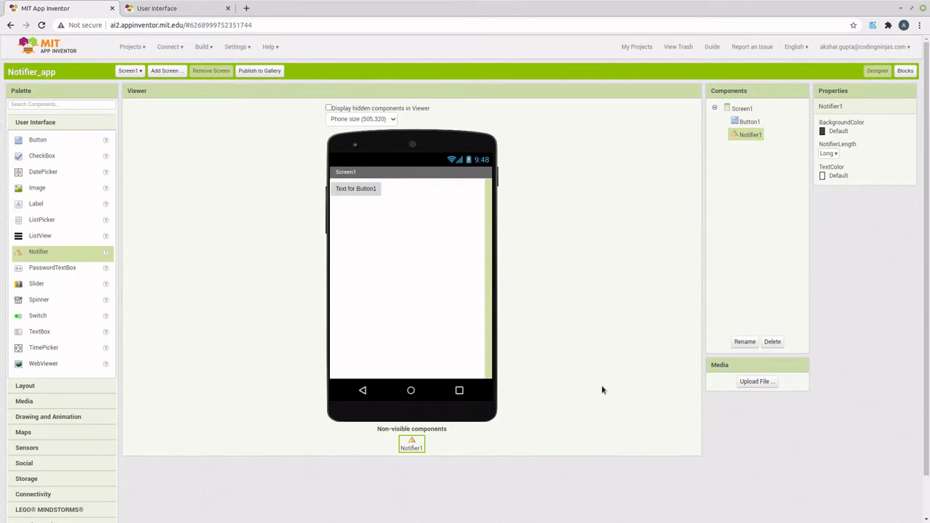
- Set Button1's Text property to 'Choose color'
{"action": "left_click", "coordinate": [750, 121]}
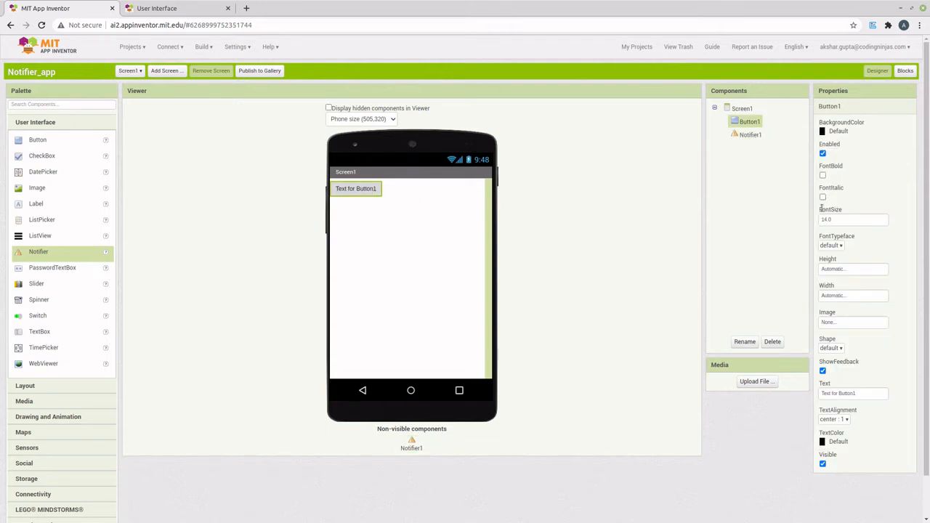
{"action": "left_click", "coordinate": [853, 393]}
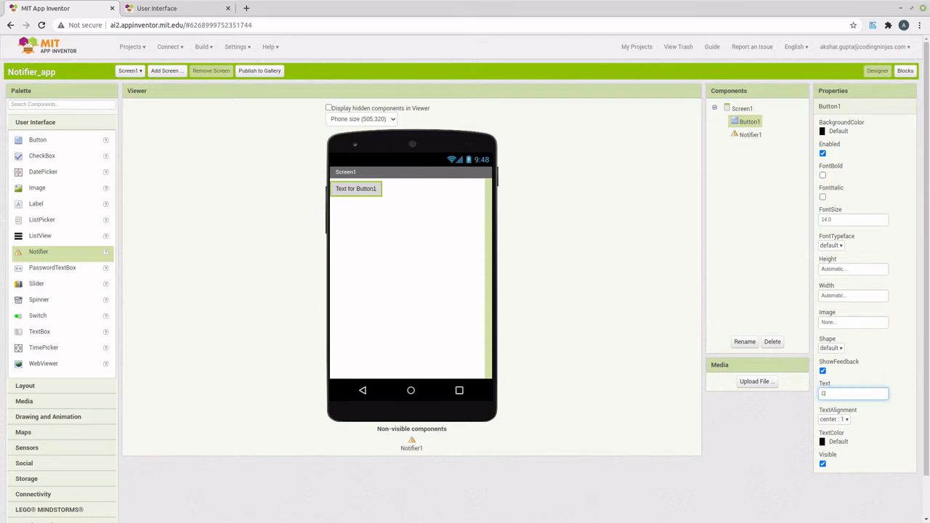
{"action": "type", "text": "Choose color"}
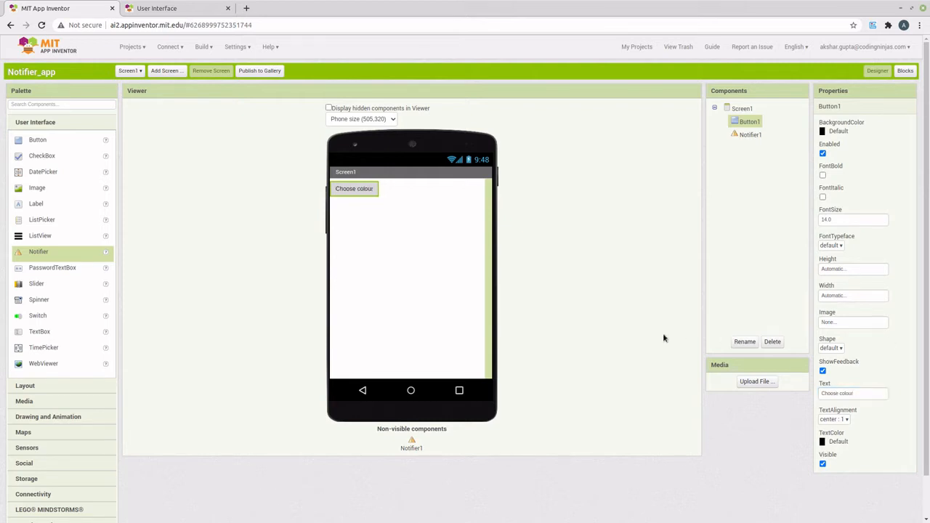
- In the Blocks editor, drag 'when Button1.Click' from the Button1 drawer into the workspace
{"action": "left_click", "coordinate": [909, 72]}
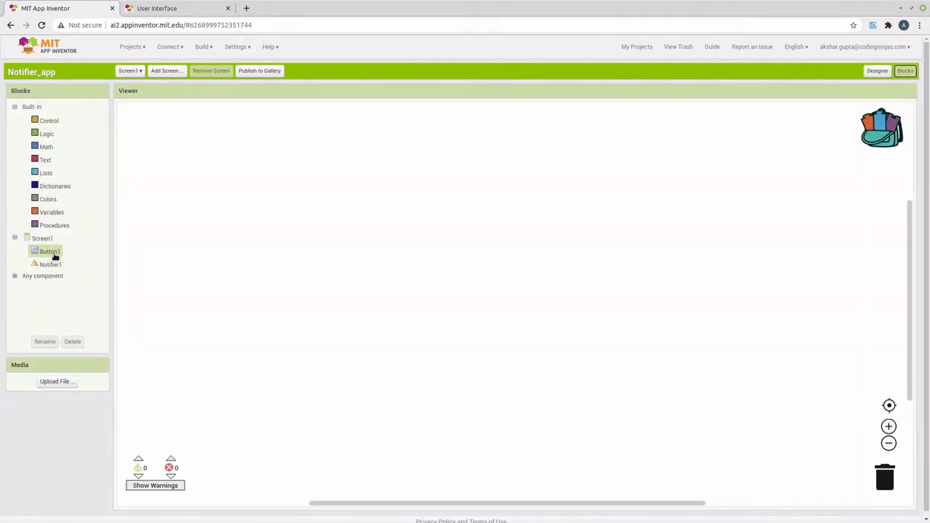
{"action": "left_click", "coordinate": [48, 251]}
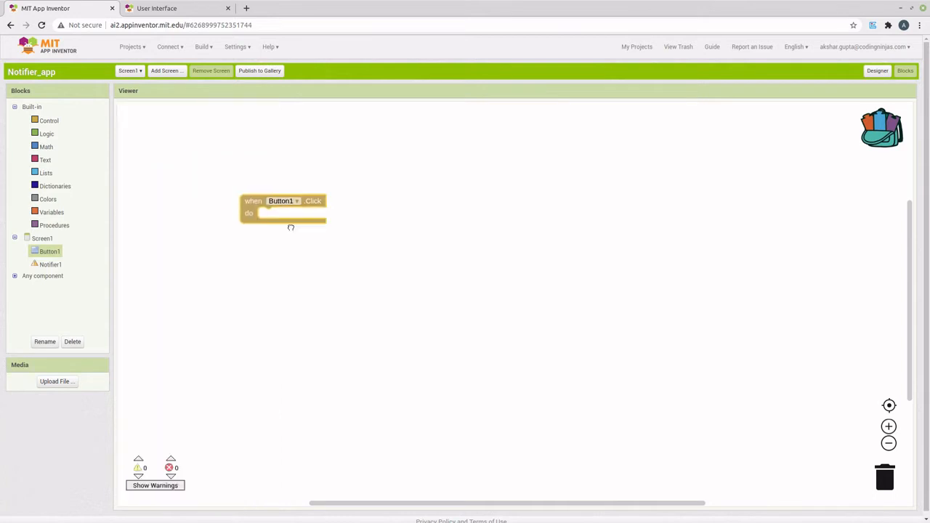
{"action": "left_click_drag", "start_coordinate": [283, 207], "coordinate": [387, 225]}
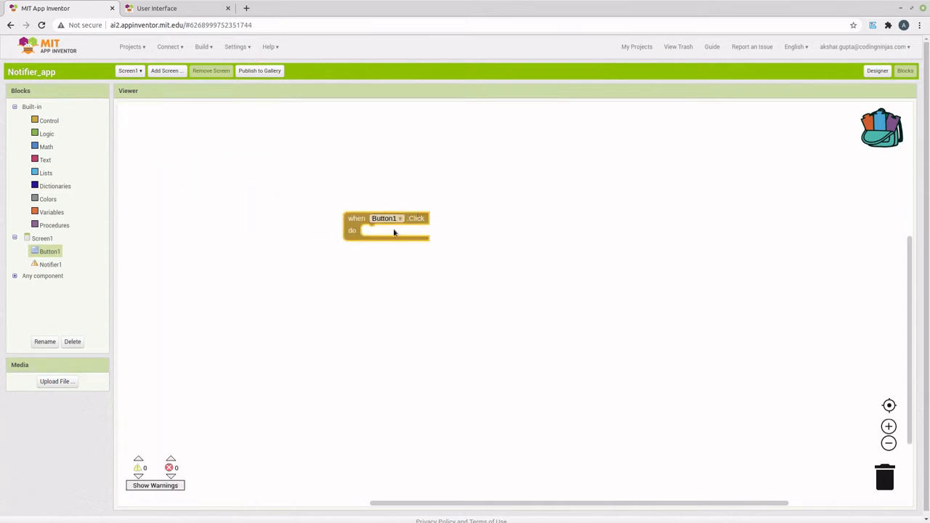
{"action": "mouse_move", "coordinate": [95, 256]}
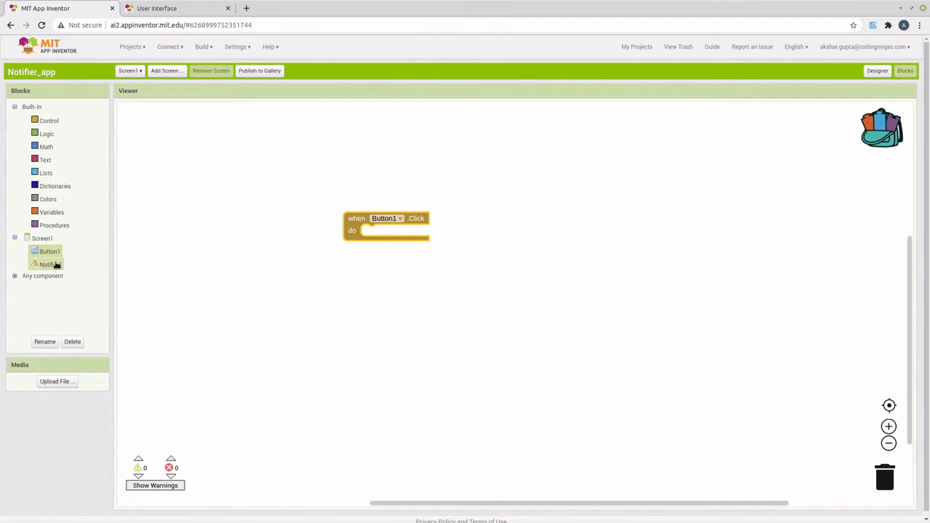
- From the Notifier1 drawer, drop 'call Notifier1.ShowChooseDialog' into Button1.Click's do slot
{"action": "left_click", "coordinate": [46, 264]}
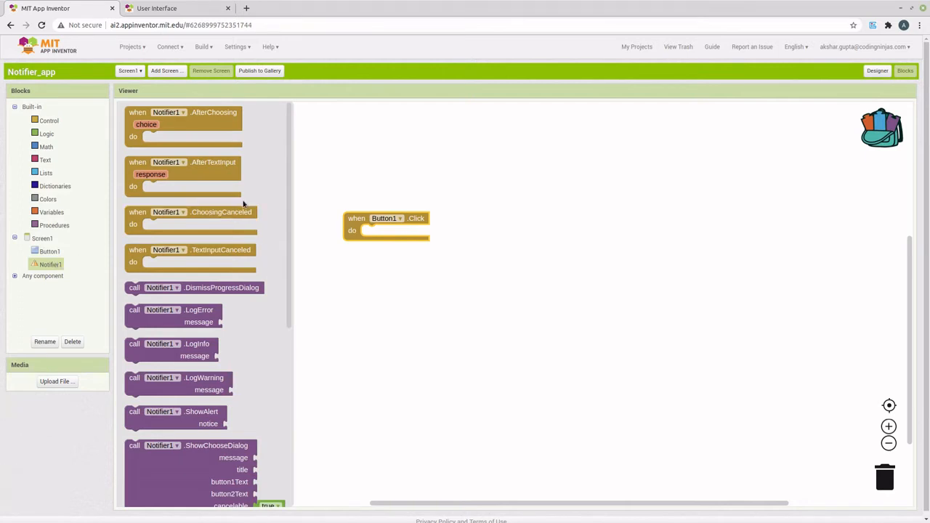
{"action": "scroll", "scroll_direction": "down", "scroll_amount": 3}
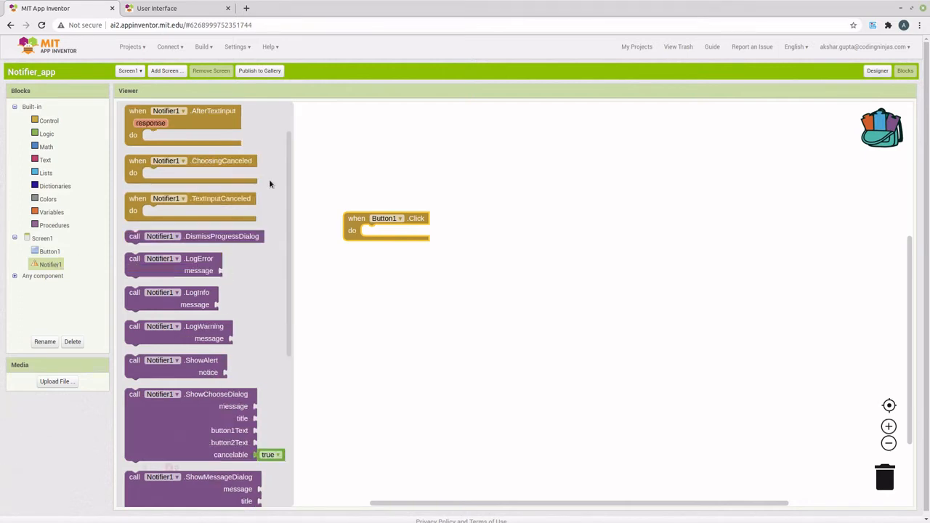
{"action": "scroll", "scroll_direction": "down", "scroll_amount": 3}
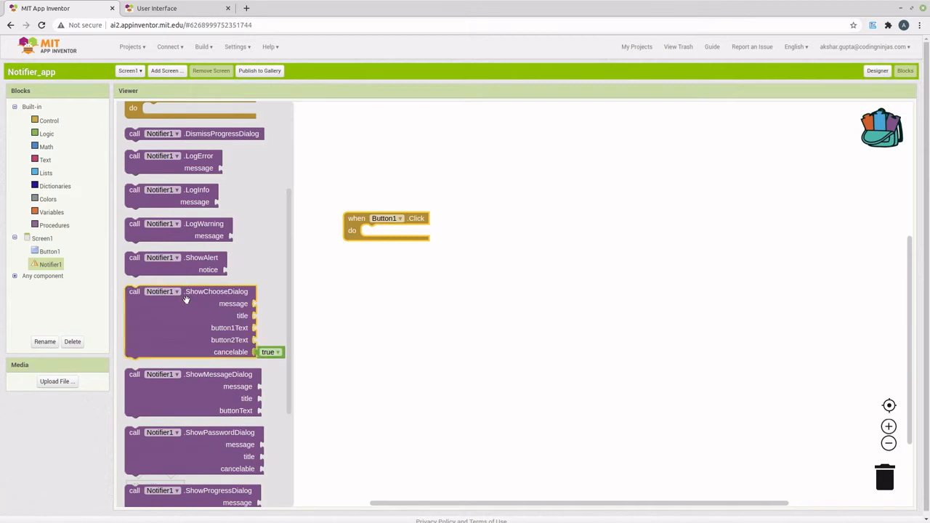
{"action": "mouse_move", "coordinate": [186, 298]}
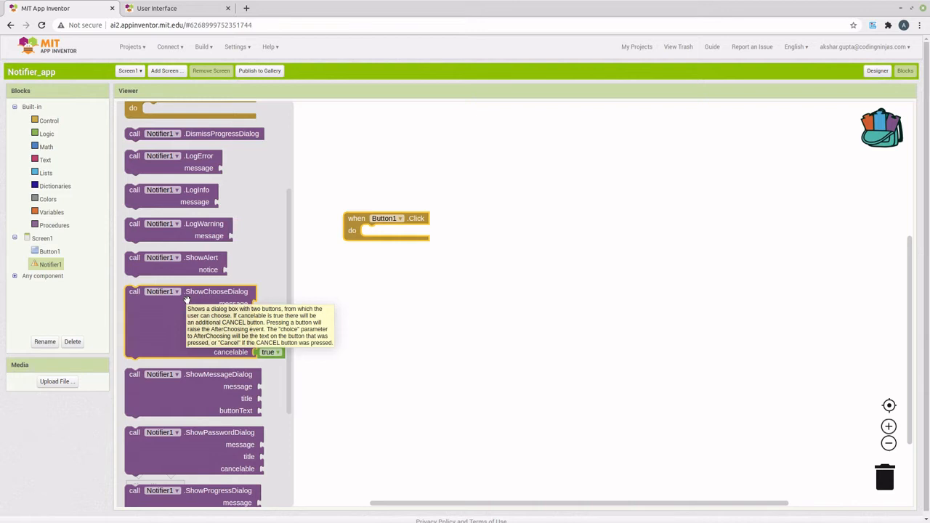
{"action": "mouse_move", "coordinate": [269, 352]}
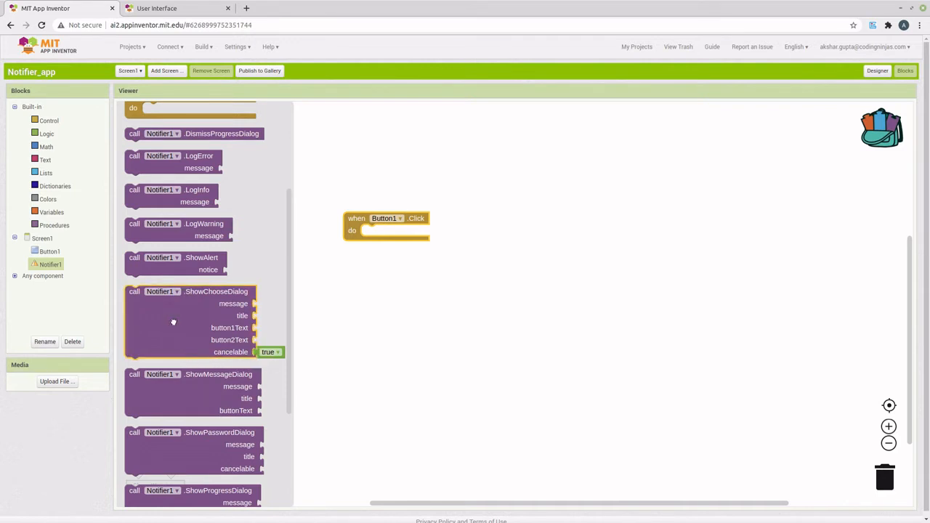
{"action": "left_click_drag", "start_coordinate": [193, 320], "coordinate": [385, 231]}
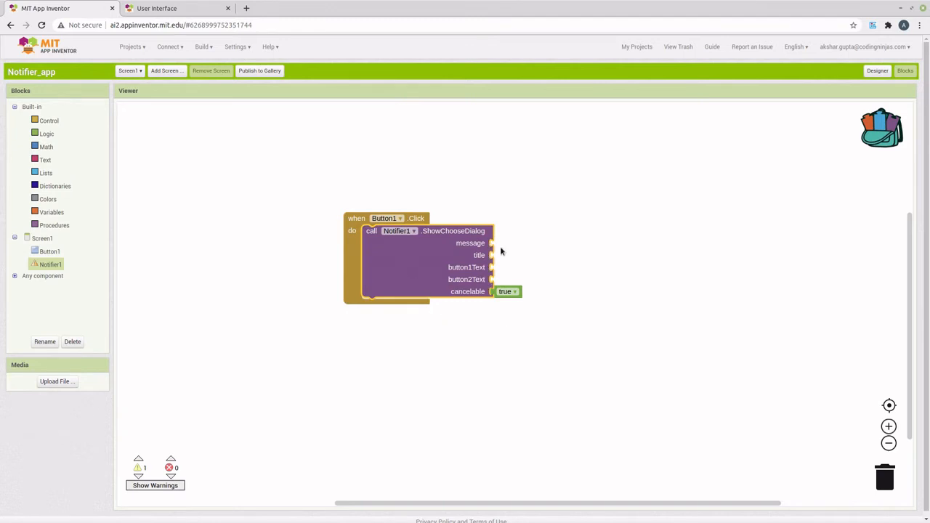
{"action": "mouse_move", "coordinate": [500, 244]}
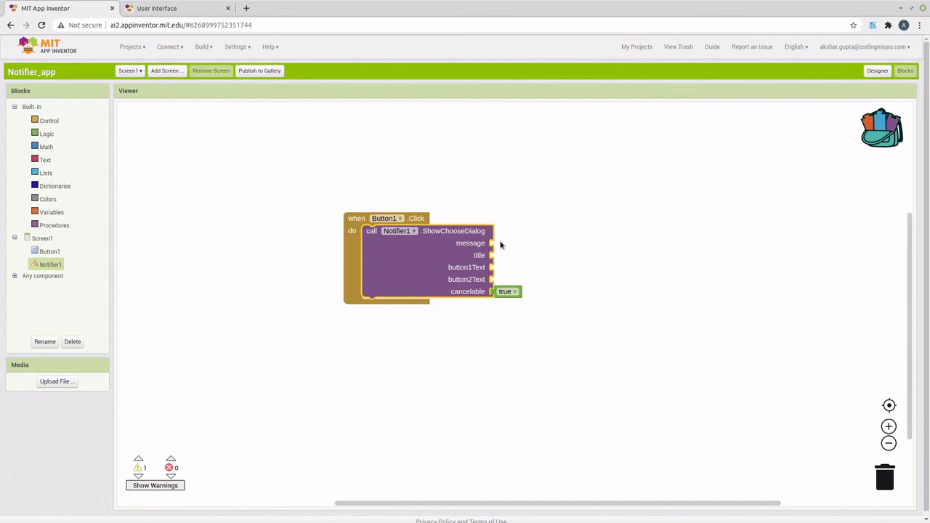
{"action": "mouse_move", "coordinate": [492, 281]}
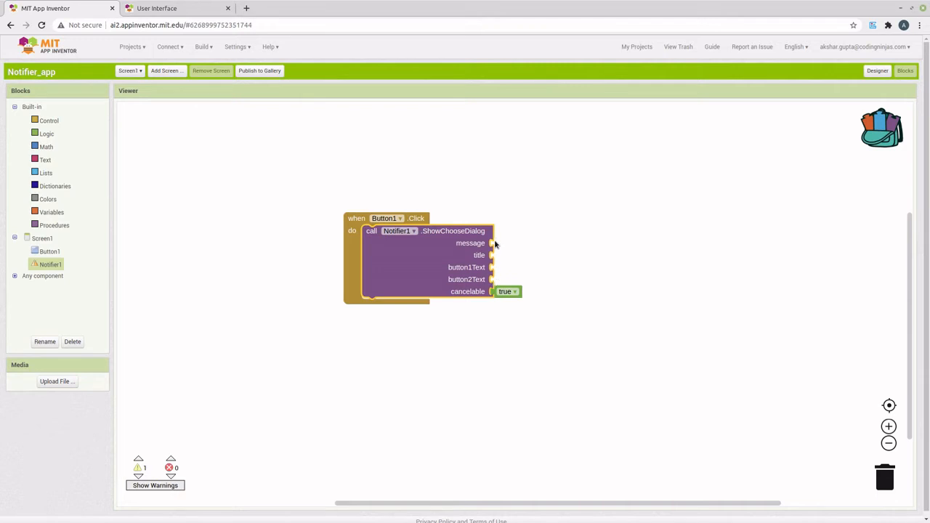
- Attach text blocks for the dialog's message ('Which…') and title 'Choose colour'
{"action": "left_click", "coordinate": [45, 160]}
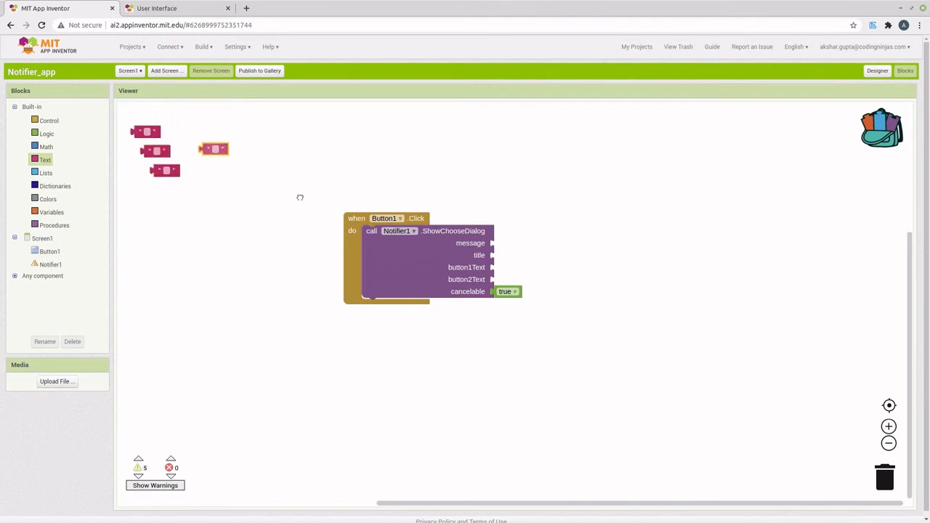
{"action": "left_click_drag", "start_coordinate": [212, 149], "coordinate": [507, 243]}
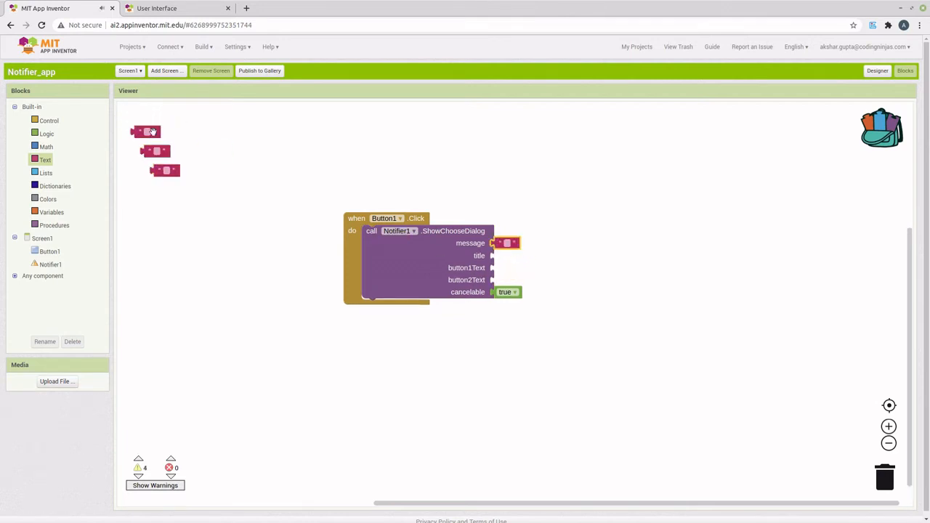
{"action": "left_click_drag", "start_coordinate": [145, 131], "coordinate": [506, 255]}
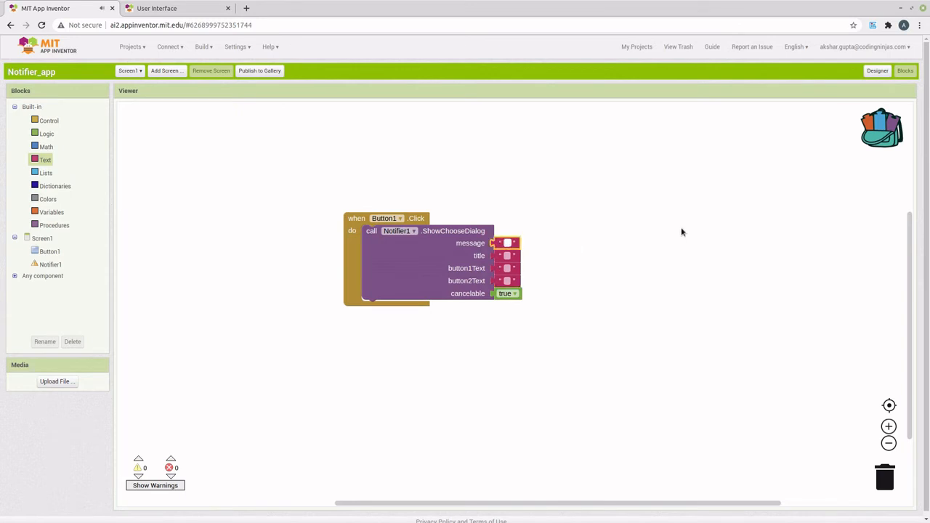
{"action": "type", "text": "Which colour do you want the button to be?"}
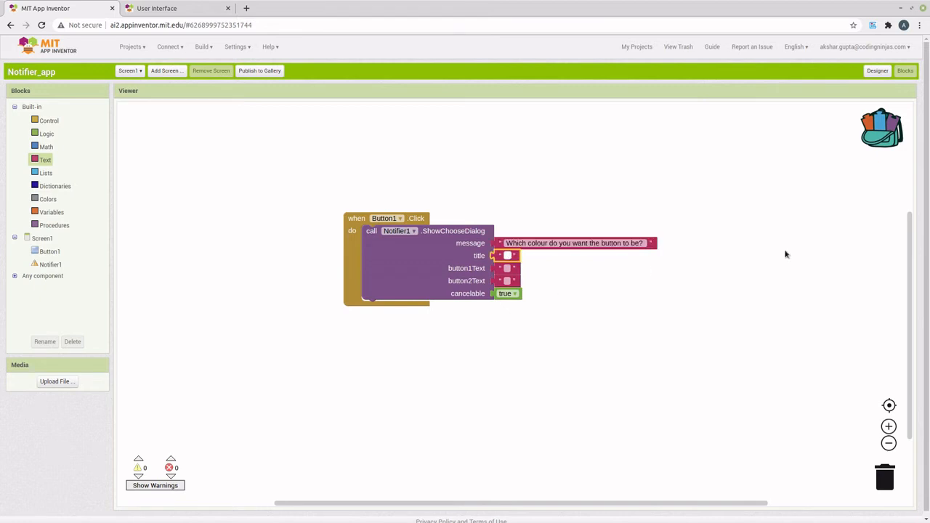
{"action": "type", "text": "Choose colour"}
{"action": "left_click", "coordinate": [508, 268]}
{"action": "type", "text": "Blue"}
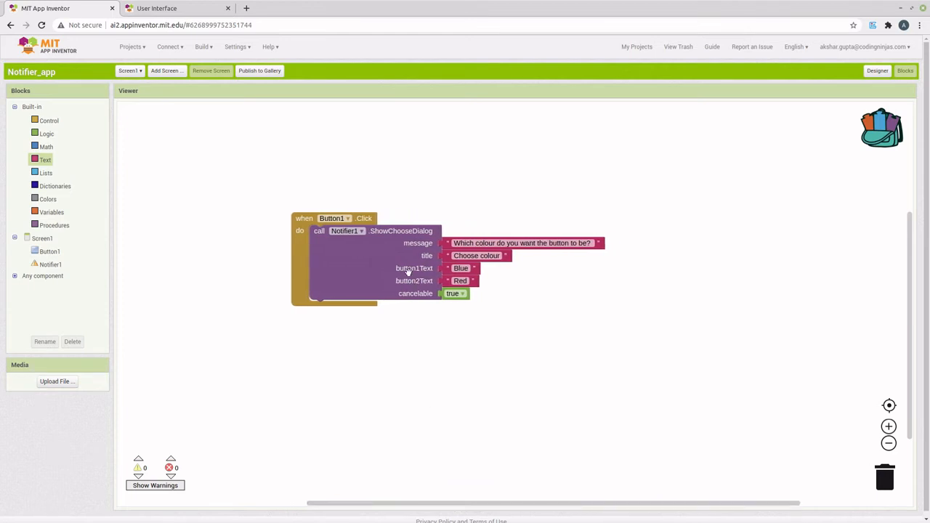
{"action": "mouse_move", "coordinate": [378, 242]}
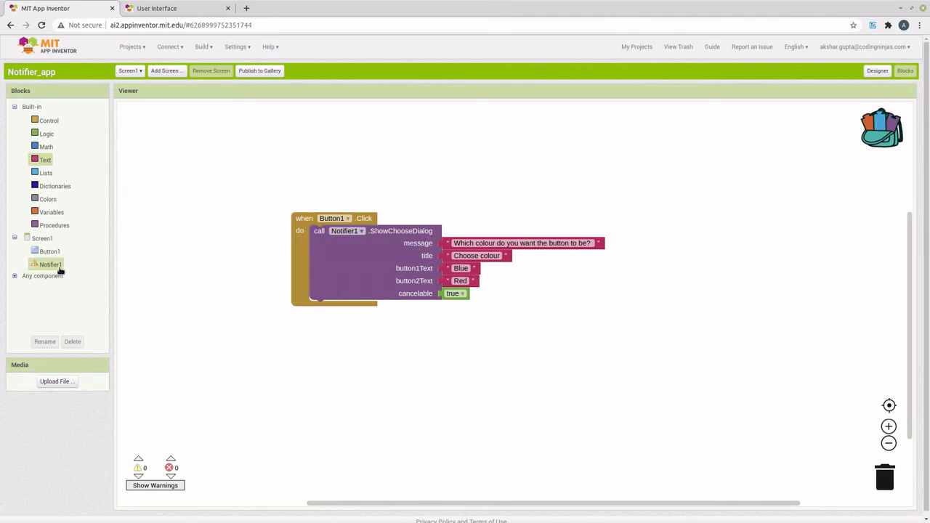
- Drag 'when Notifier1.AfterChoosing' from the Notifier1 drawer into the workspace
{"action": "left_click", "coordinate": [48, 264]}
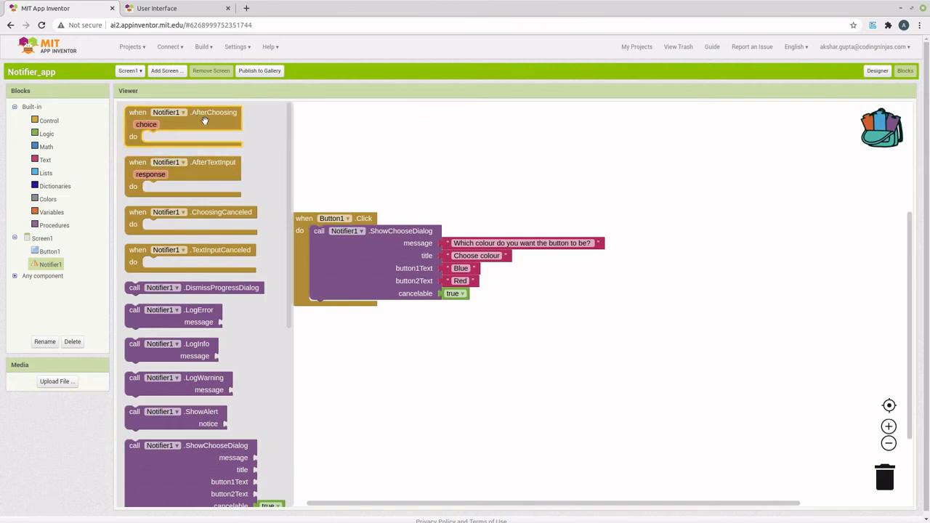
{"action": "mouse_move", "coordinate": [205, 120]}
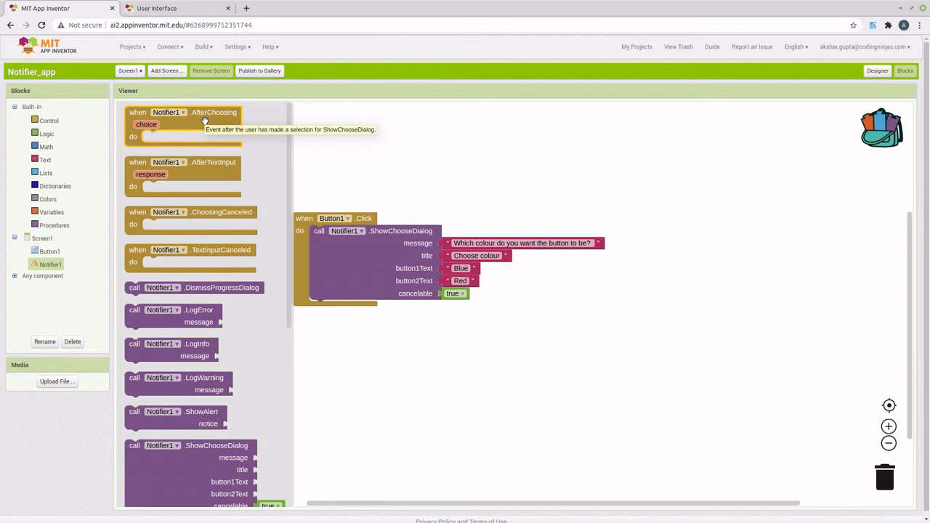
{"action": "left_click_drag", "start_coordinate": [182, 123], "coordinate": [691, 213]}
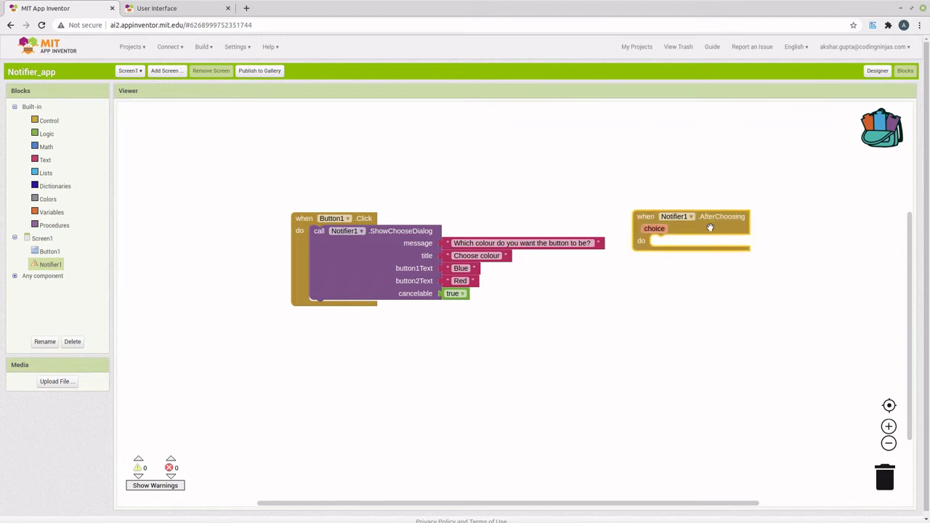
{"action": "mouse_move", "coordinate": [665, 286]}
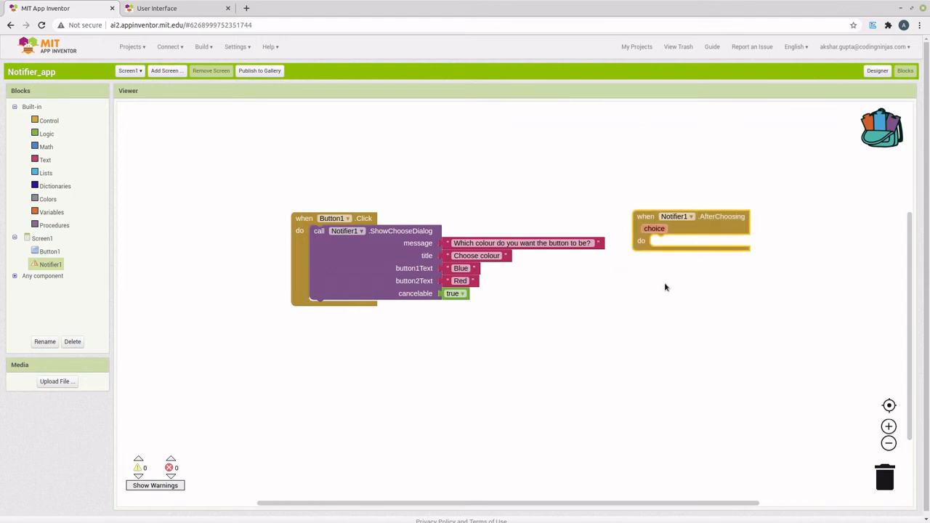
{"action": "mouse_move", "coordinate": [649, 267]}
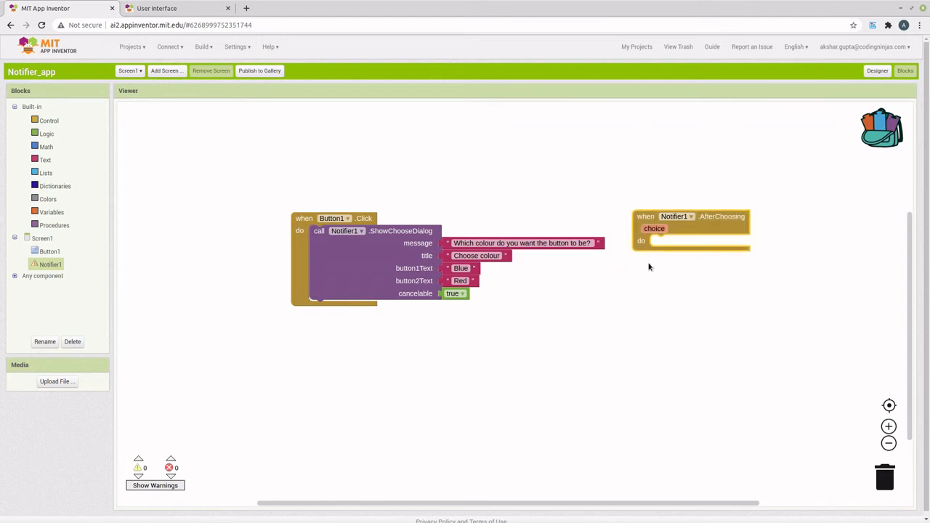
{"action": "mouse_move", "coordinate": [484, 276]}
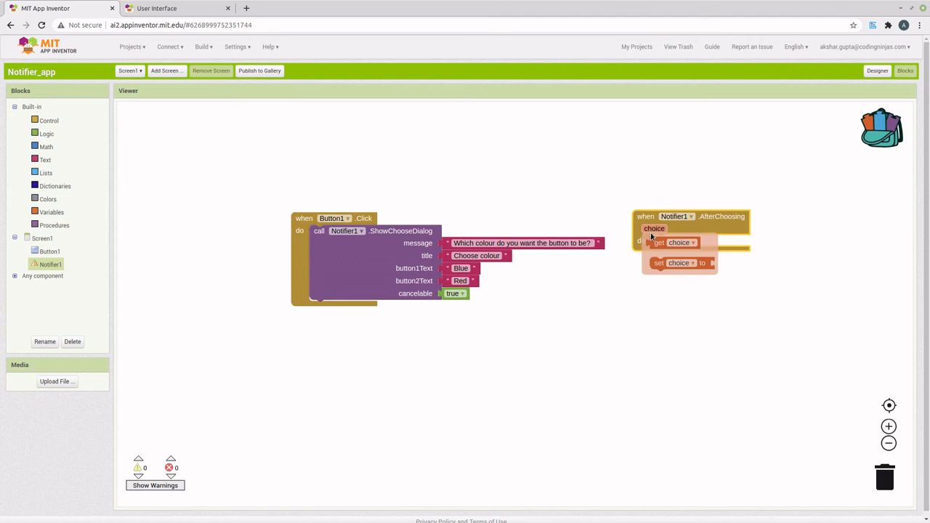
{"action": "mouse_move", "coordinate": [629, 268]}
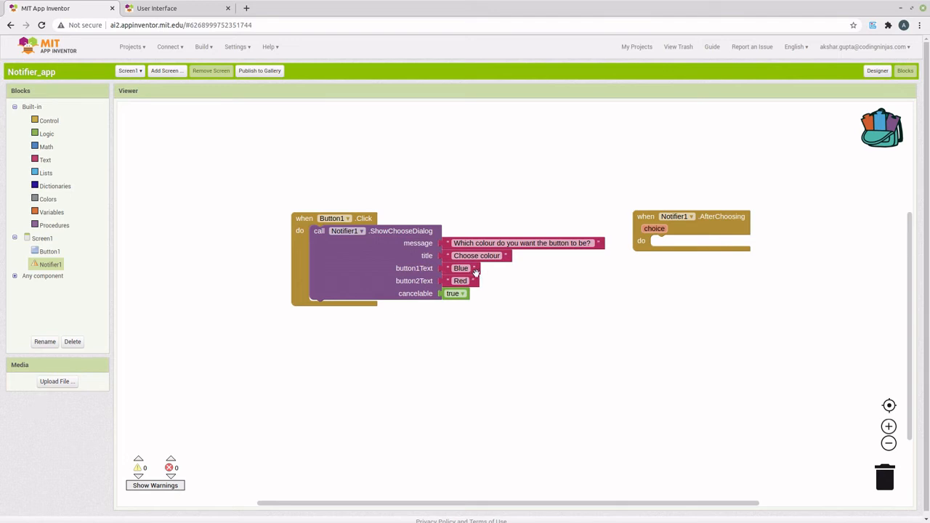
{"action": "mouse_move", "coordinate": [483, 276]}
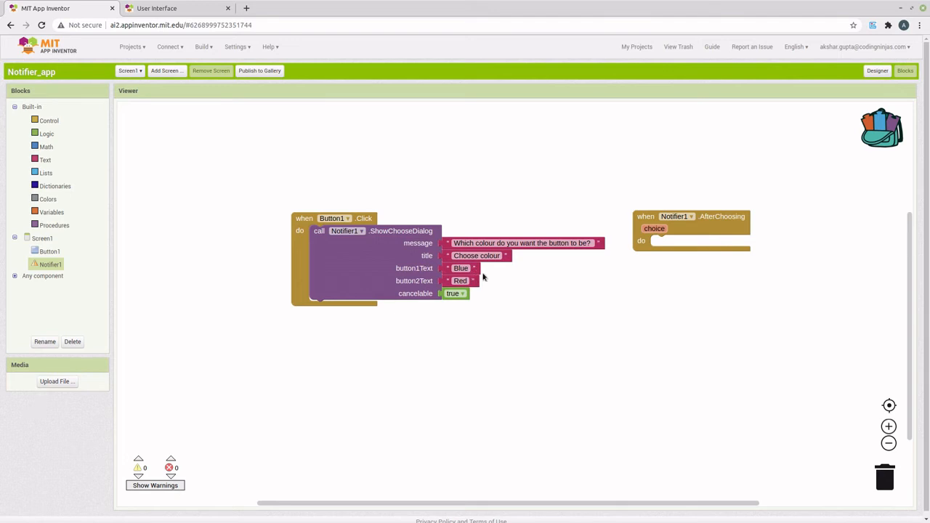
{"action": "mouse_move", "coordinate": [466, 351]}
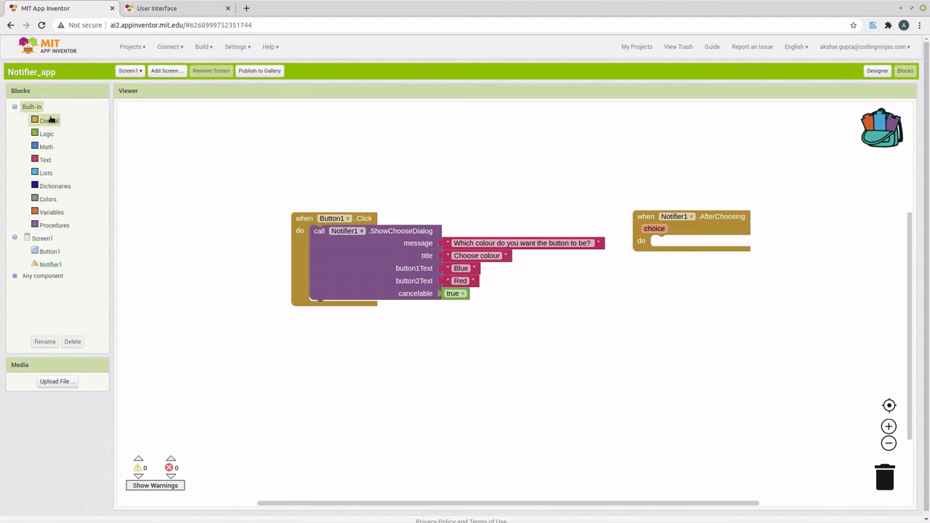
- Add an if block from Control and give it an else-if branch via its mutator
{"action": "left_click", "coordinate": [46, 120]}
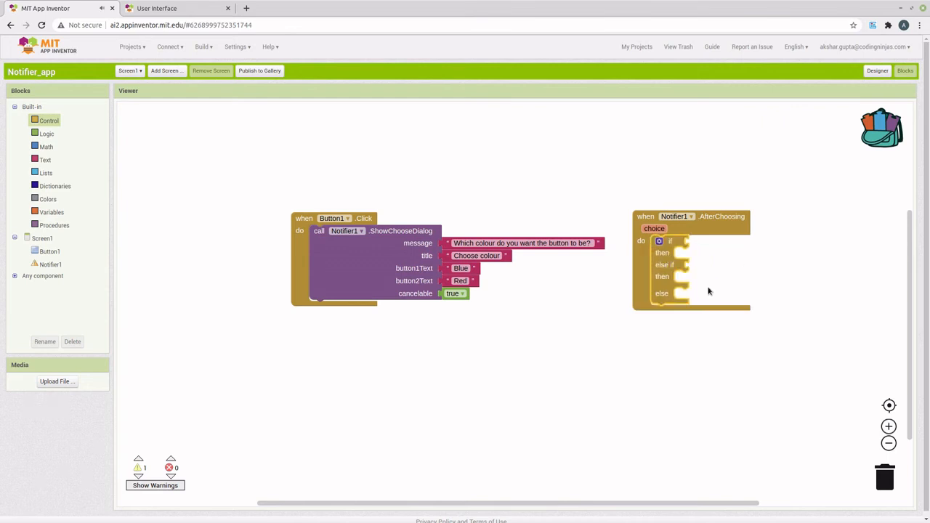
{"action": "mouse_move", "coordinate": [479, 281]}
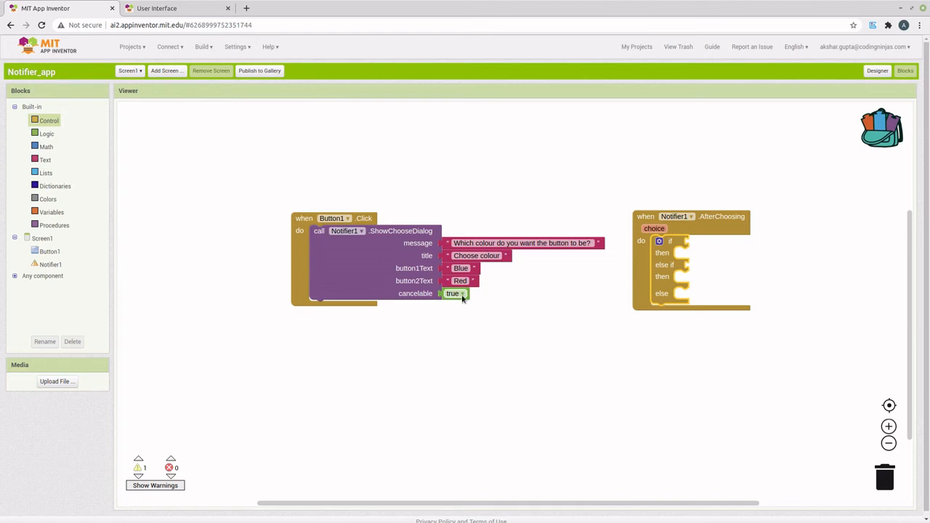
{"action": "mouse_move", "coordinate": [465, 298]}
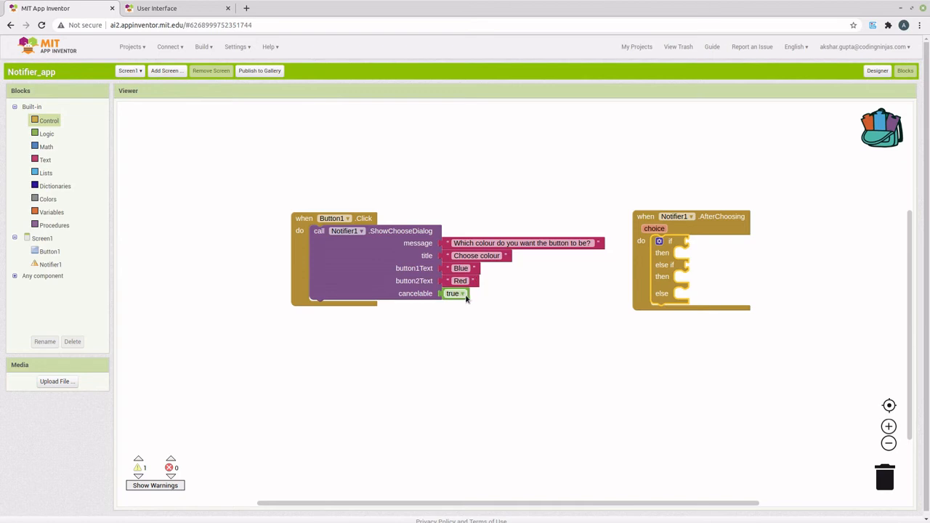
{"action": "mouse_move", "coordinate": [658, 299]}
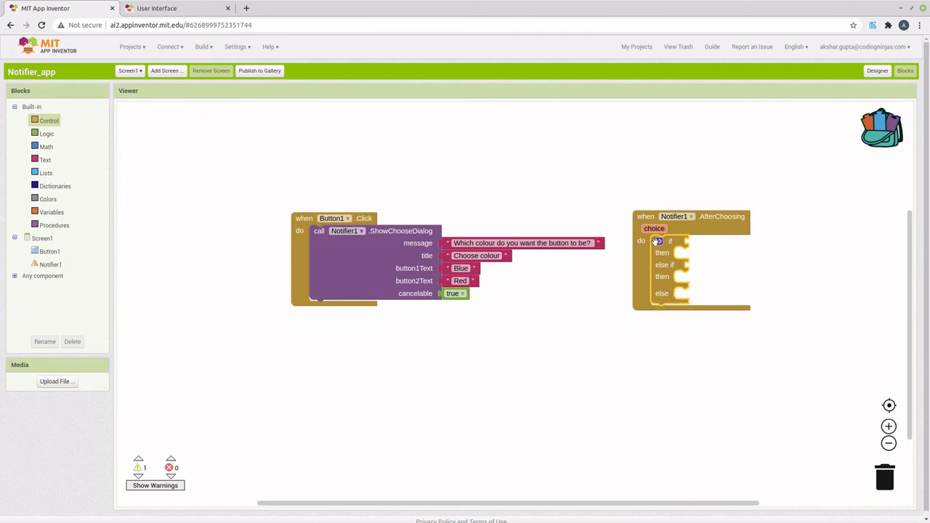
{"action": "left_click", "coordinate": [657, 241]}
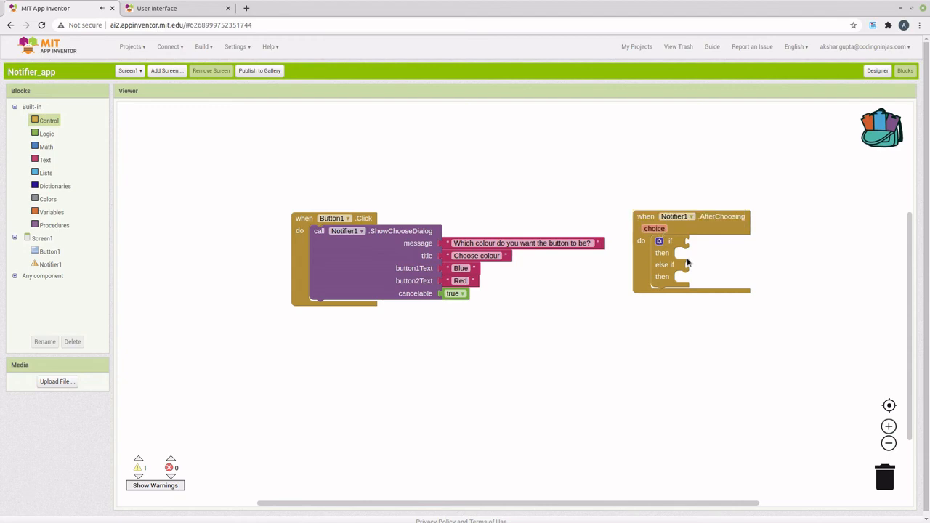
{"action": "left_click", "coordinate": [46, 146]}
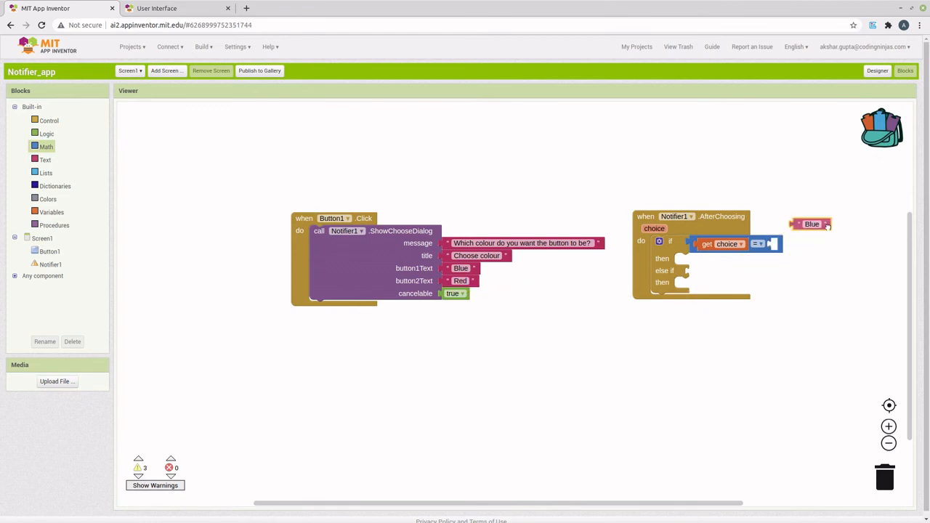
- Snap 'Blue' into the first choice comparison and build the else-if test for 'Red'
{"action": "left_click_drag", "start_coordinate": [810, 224], "coordinate": [789, 243]}
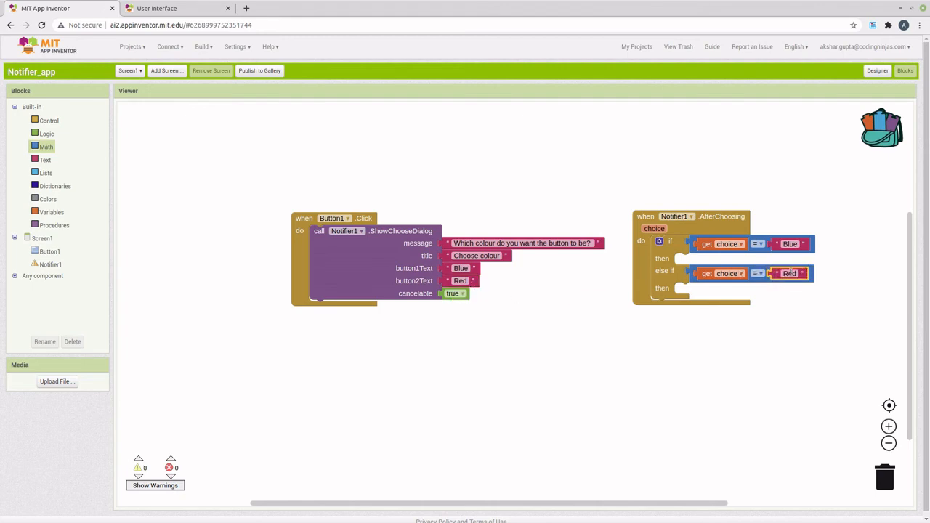
{"action": "left_click", "coordinate": [42, 238]}
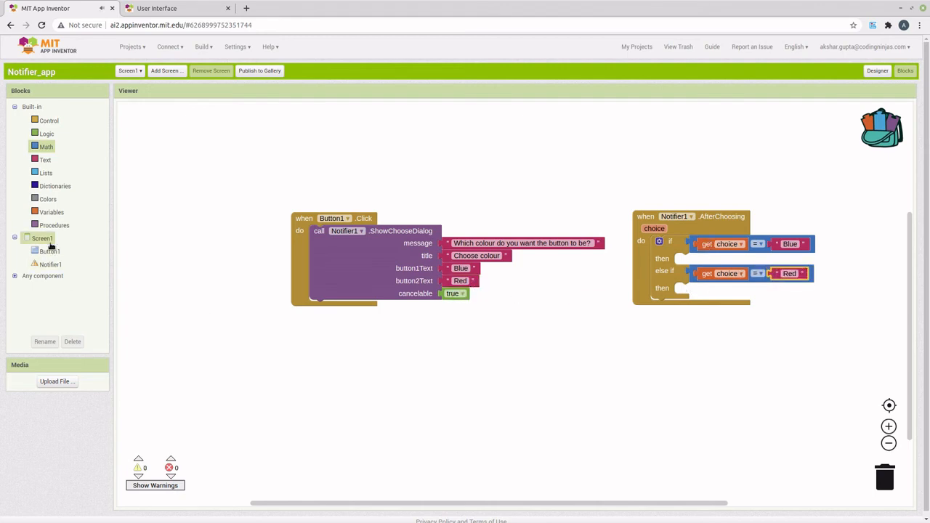
- Put 'set Button1.BackgroundColor' blocks with blue and red colour blocks into the branches
{"action": "left_click", "coordinate": [49, 251]}
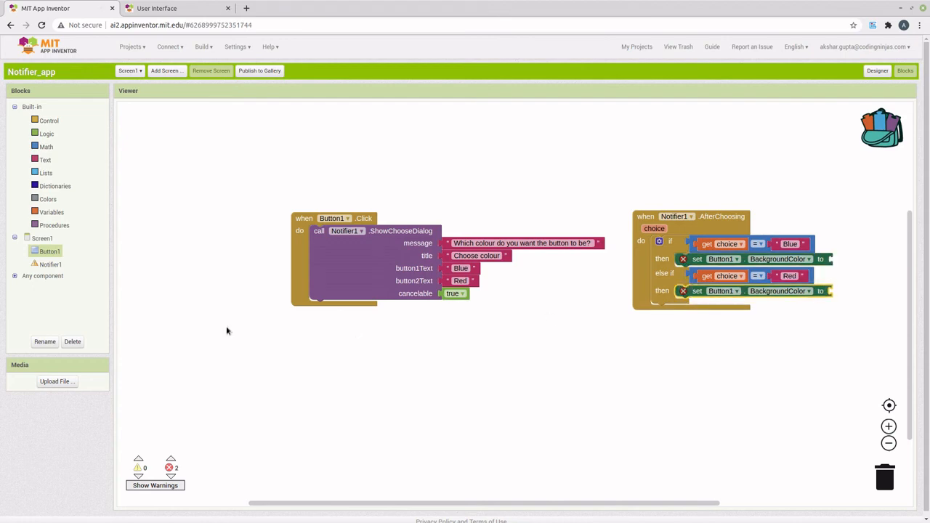
{"action": "left_click", "coordinate": [47, 199]}
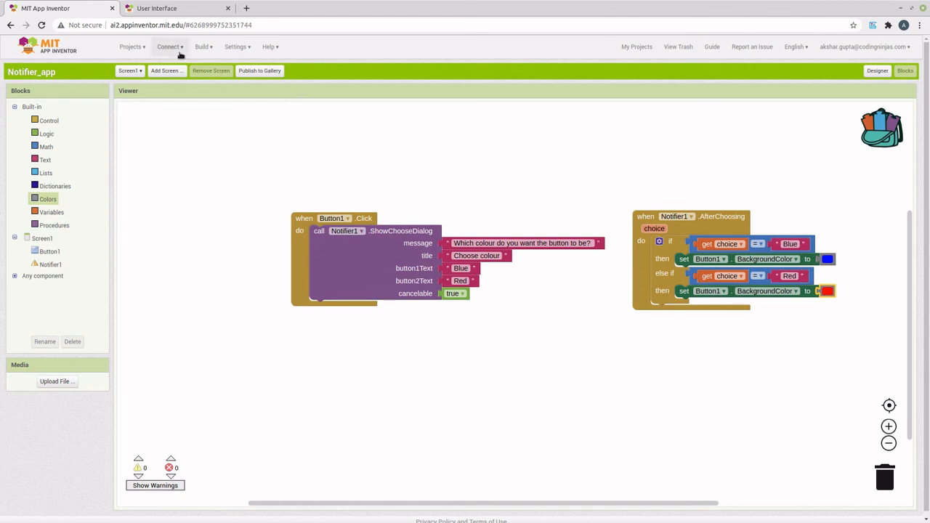
- Connect the AI Companion and confirm choosing Blue, then Red, recolours the button
{"action": "left_click", "coordinate": [169, 47]}
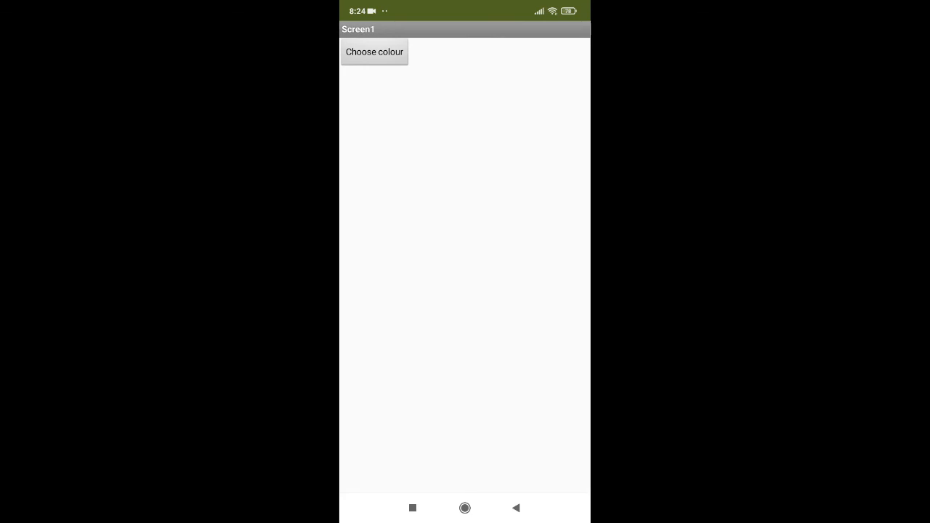
{"action": "left_click", "coordinate": [374, 52]}
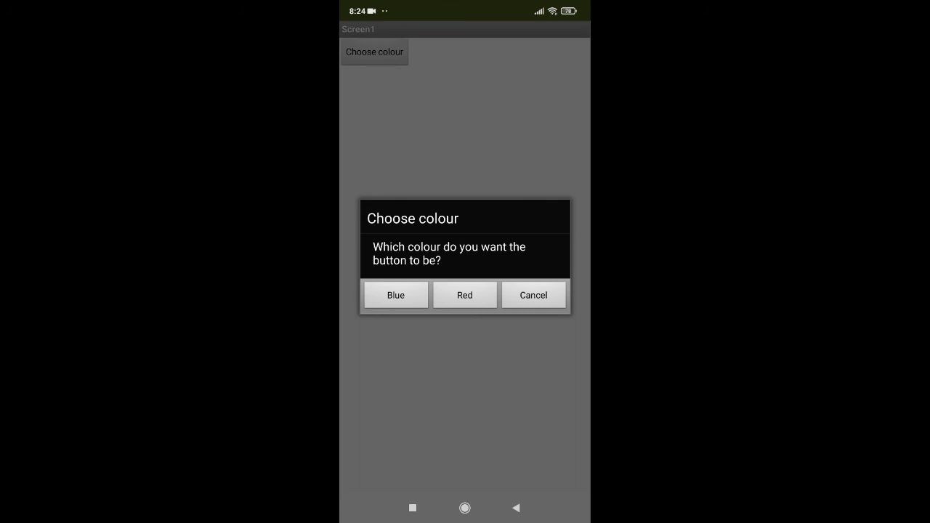
{"action": "left_click", "coordinate": [395, 295]}
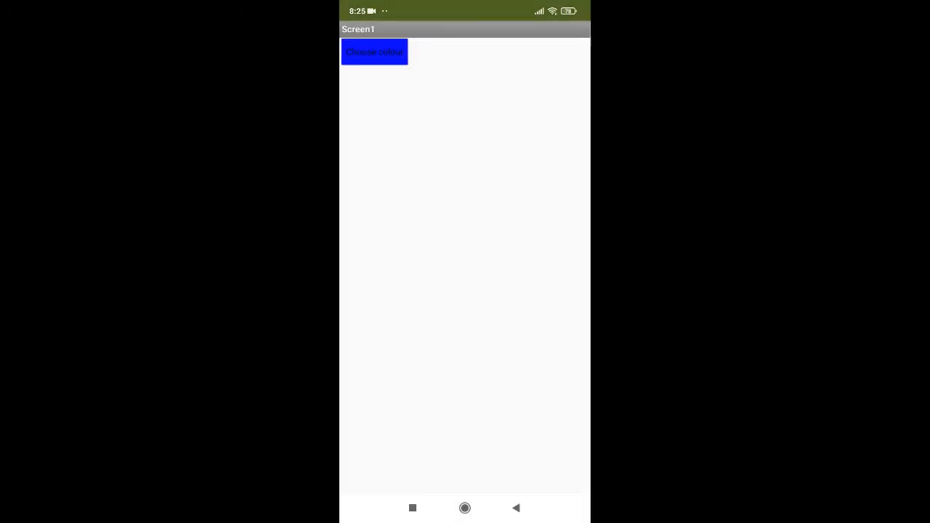
{"action": "left_click", "coordinate": [374, 52]}
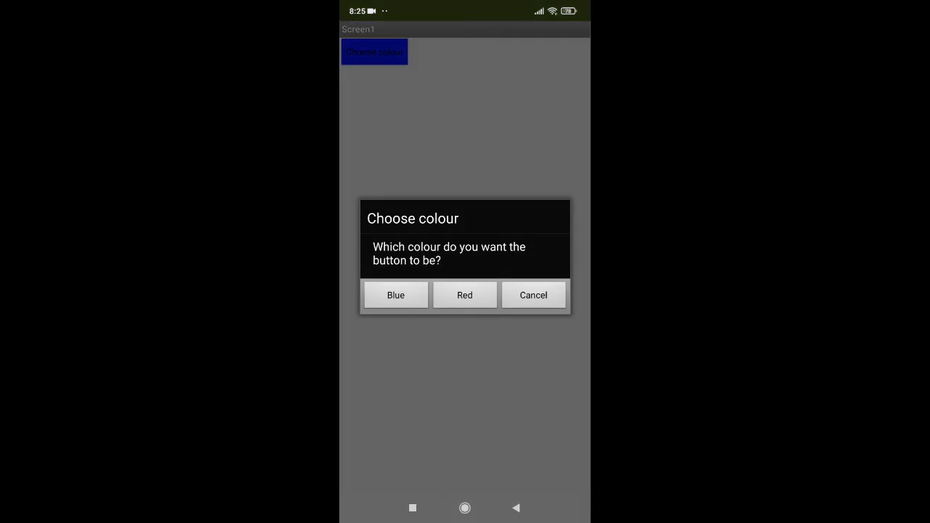
{"action": "left_click", "coordinate": [464, 295]}
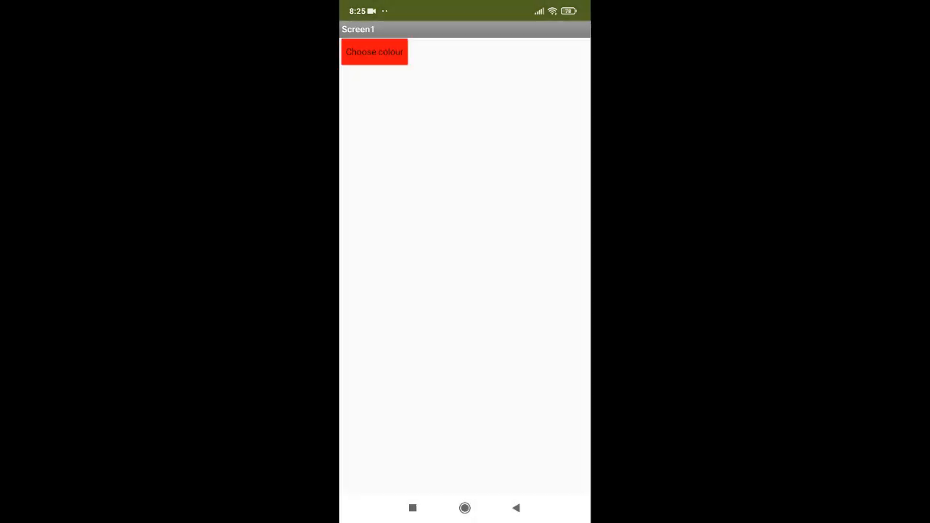